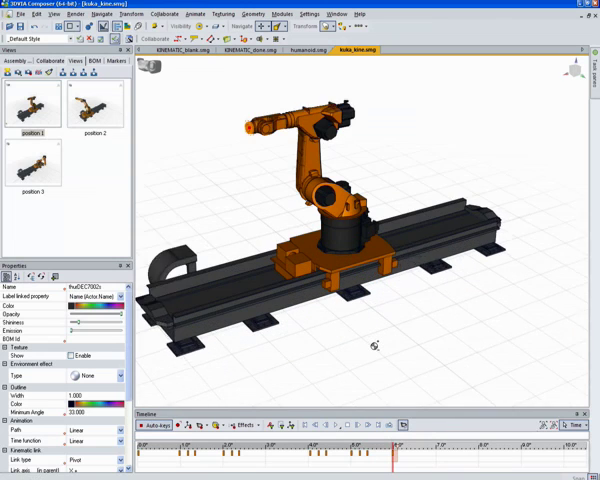
# Step: Bring the humanoid.smg scene with machine, worker and engine to the front
pyautogui.click(304, 52)
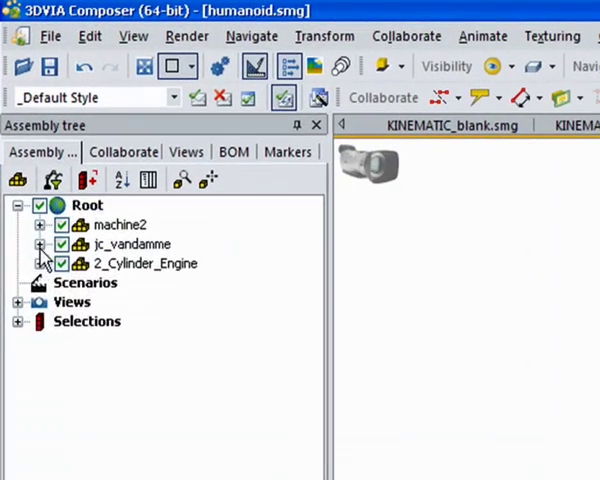
# Step: Expand the worker's body-part hierarchy in the Assembly tree down to the hand
pyautogui.click(40, 244)
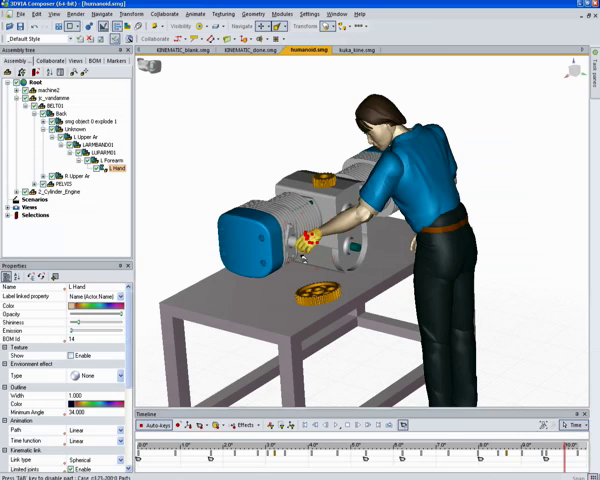
pyautogui.moveTo(300, 250)
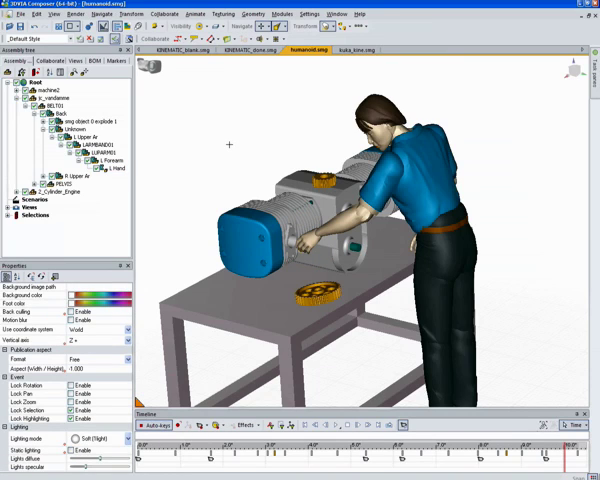
pyautogui.moveTo(308, 240)
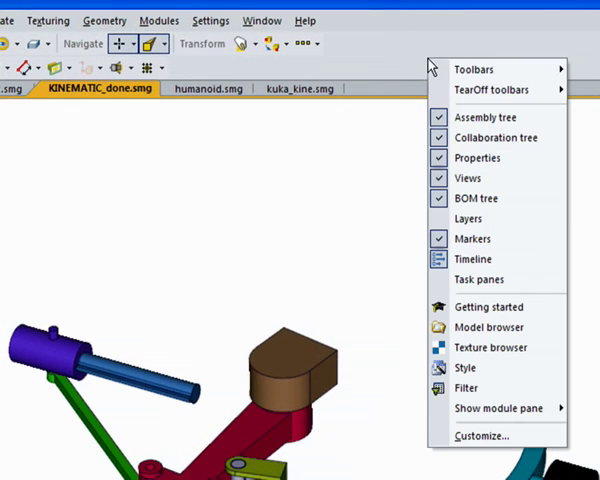
pyautogui.moveTo(476, 68)
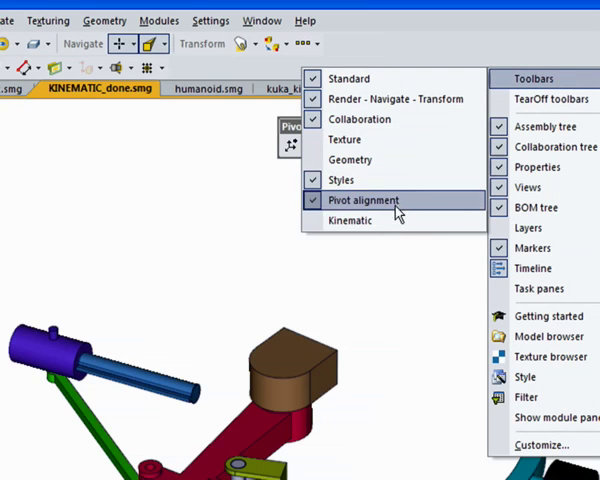
# Step: Enable the Kinematic toolbar, select a linkage part and show its degrees of freedom
pyautogui.click(368, 200)
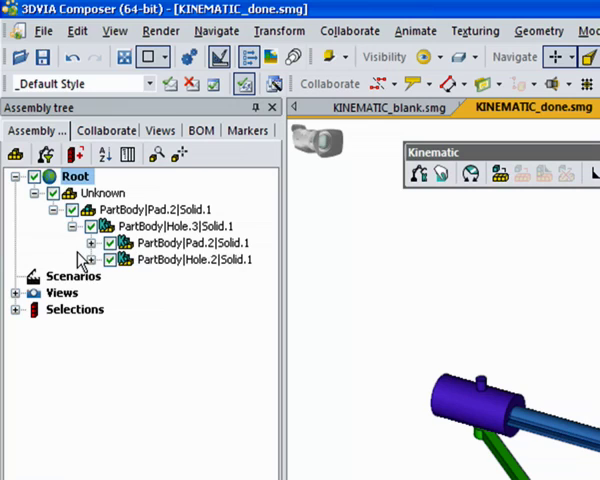
pyautogui.click(472, 172)
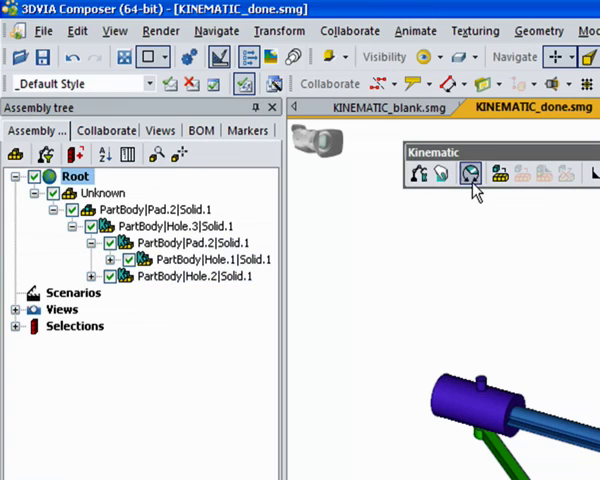
pyautogui.moveTo(470, 174)
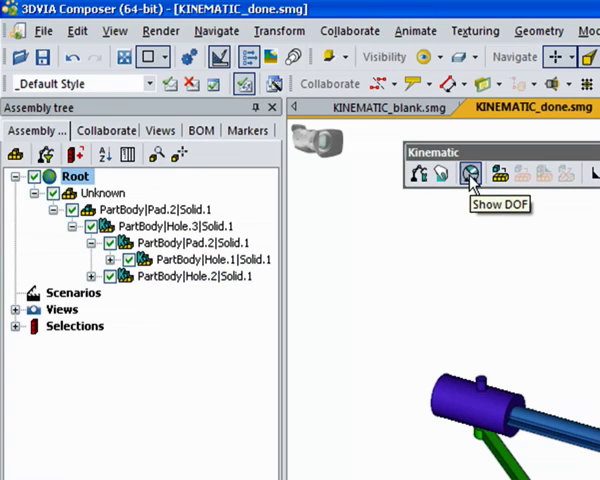
pyautogui.click(472, 174)
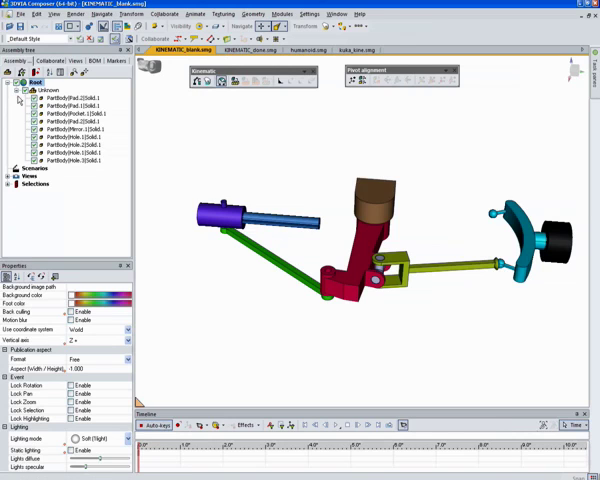
# Step: Drag a PartBodyShell onto its parent to form a parent-child link in the Assembly tree
pyautogui.click(60, 100)
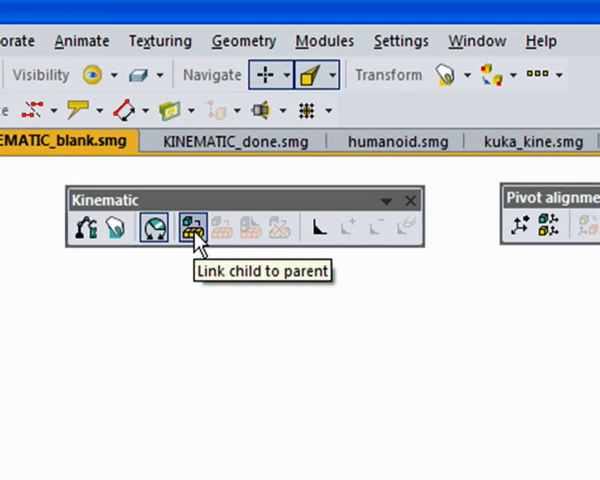
pyautogui.click(192, 228)
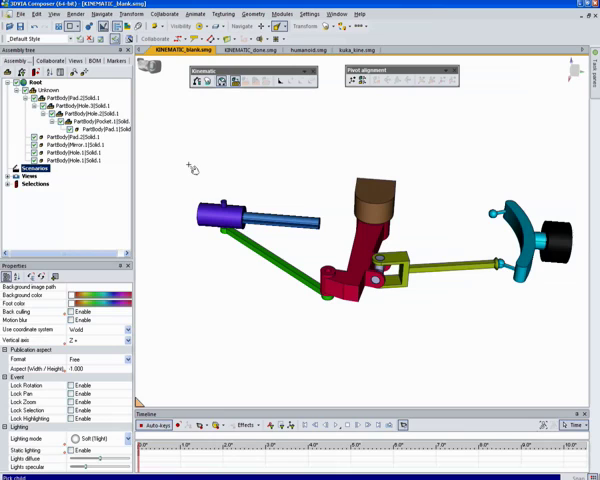
pyautogui.moveTo(188, 168)
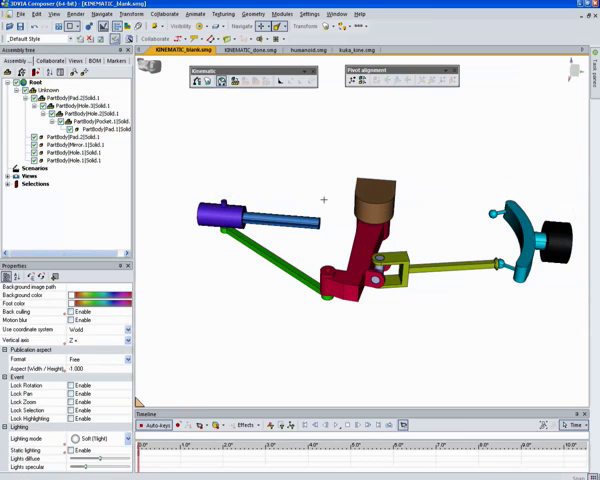
pyautogui.click(98, 128)
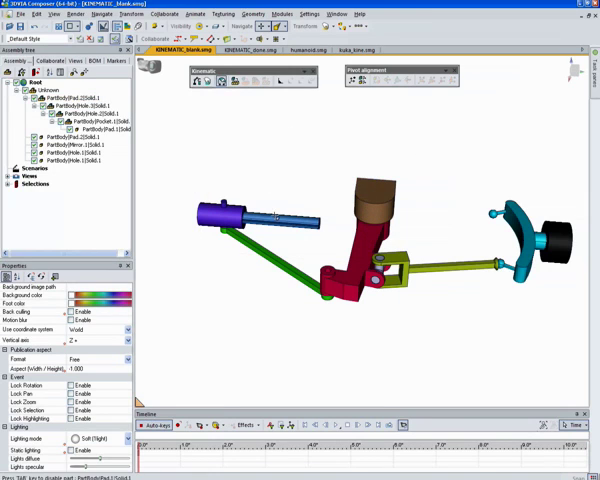
pyautogui.click(72, 114)
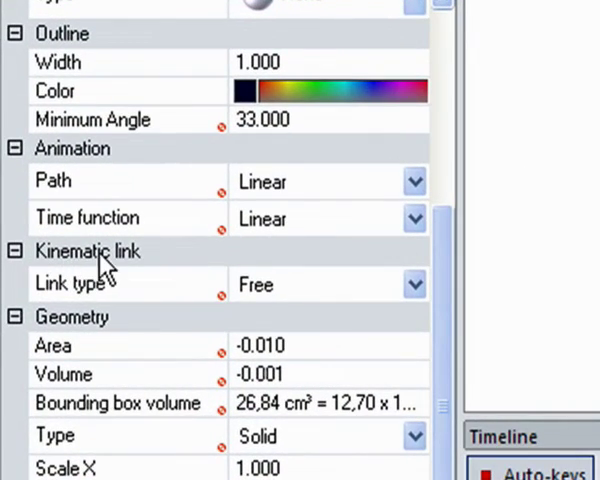
# Step: Select the cylinder part and assign it a rotation kinematic link type in Properties
pyautogui.click(412, 284)
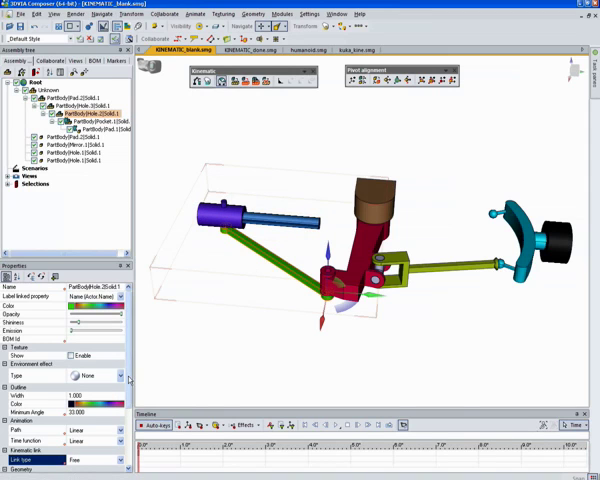
pyautogui.click(120, 372)
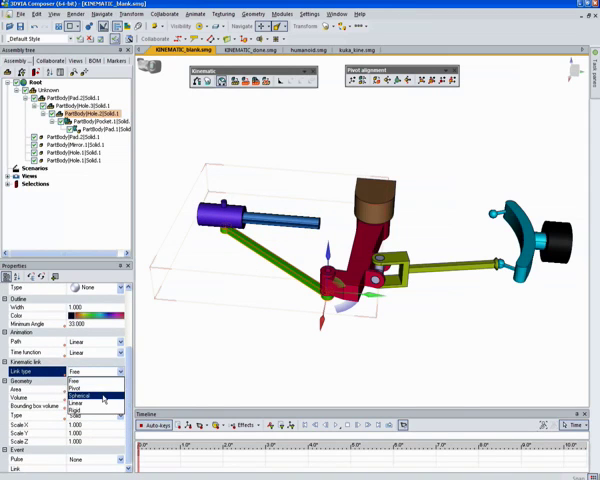
pyautogui.click(76, 388)
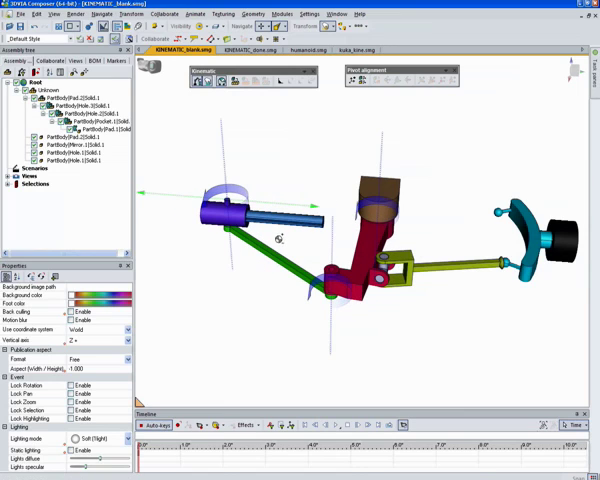
# Step: Select the blue cylinder part and align its pivot onto the linkage joint
pyautogui.click(96, 128)
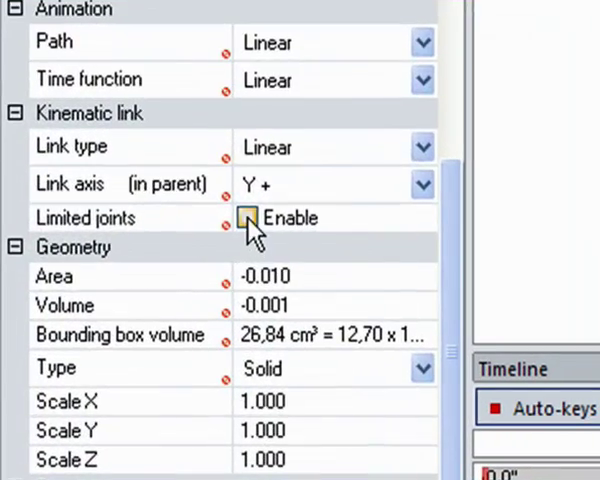
# Step: Enable limited joints for the part's Linear Y+ kinematic link
pyautogui.click(248, 216)
pyautogui.write('75.000')
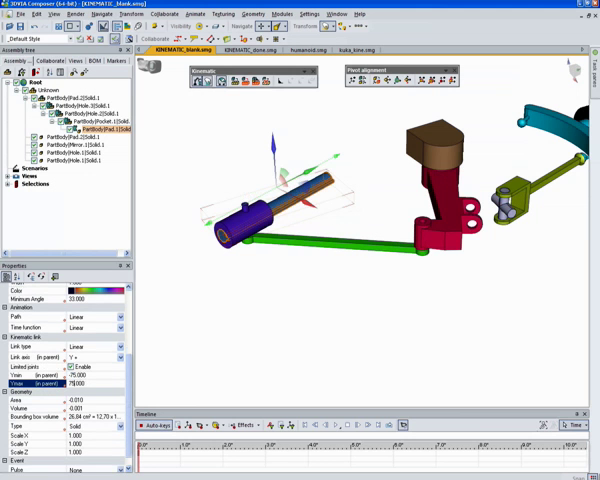
pyautogui.moveTo(288, 128)
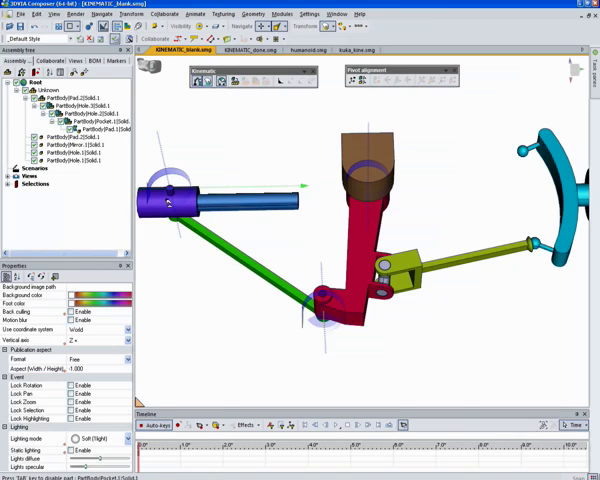
pyautogui.moveTo(362, 178)
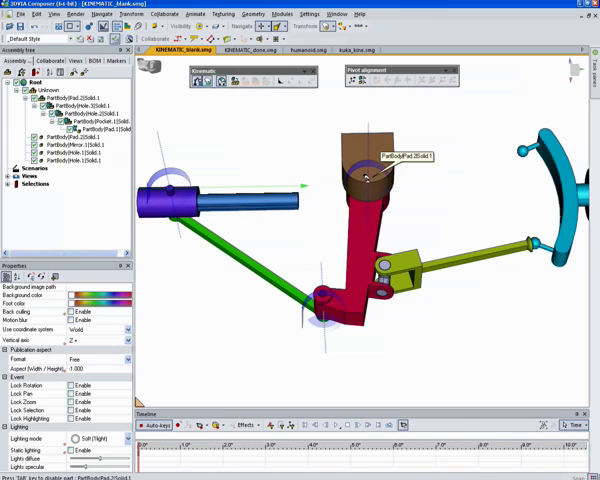